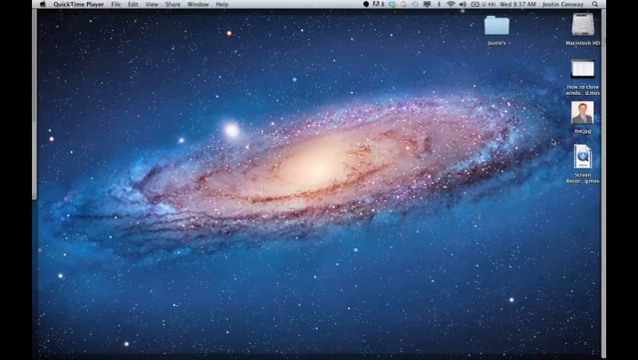
Step: Bring up the context menu for the JPG photo file on the desktop
right_click(578, 124)
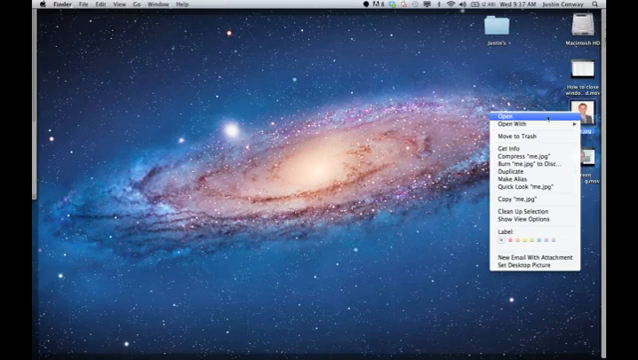
mouse_move(502, 150)
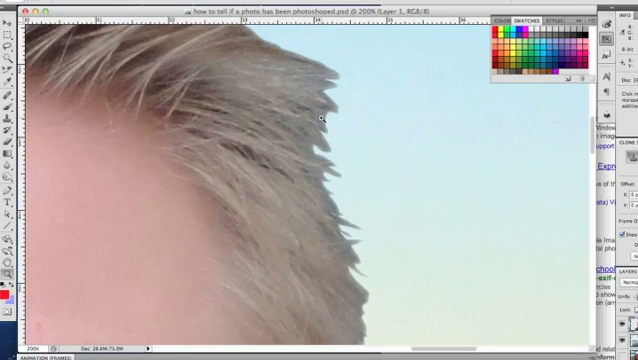
mouse_move(308, 162)
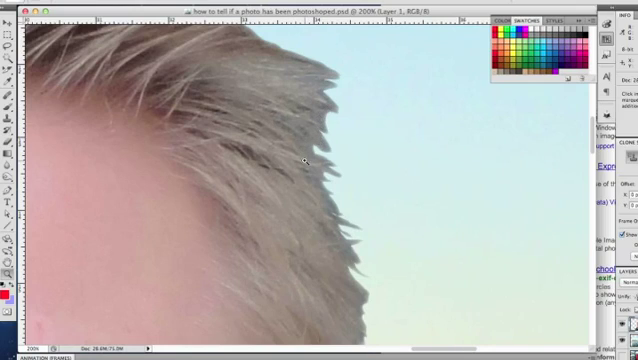